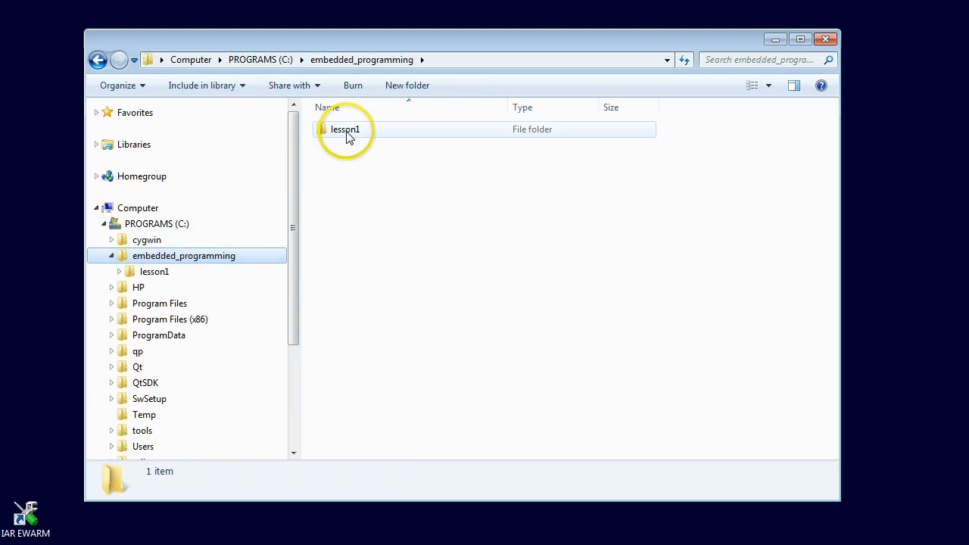
Paste a copy of the lesson1 folder into embedded_programming and rename it lesson2
left_click(345, 129)
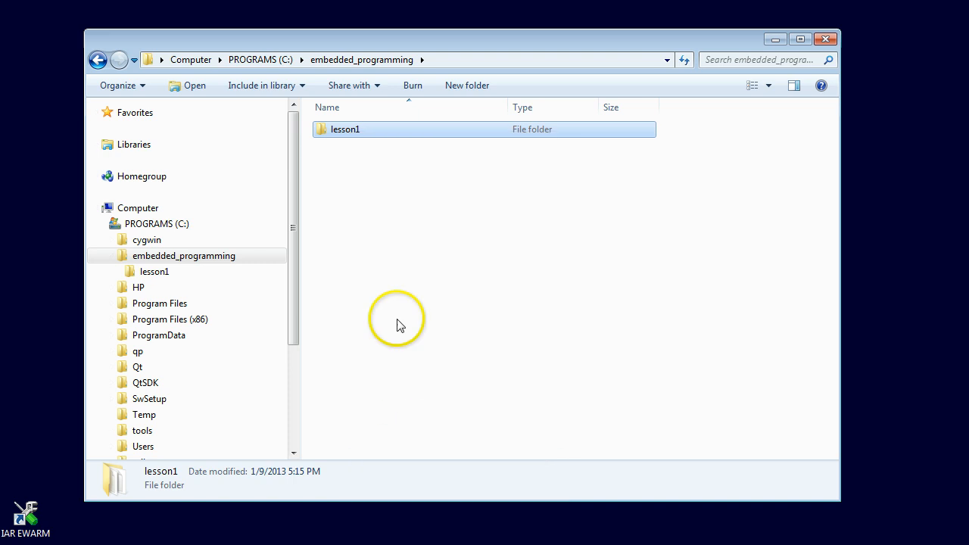
right_click(397, 318)
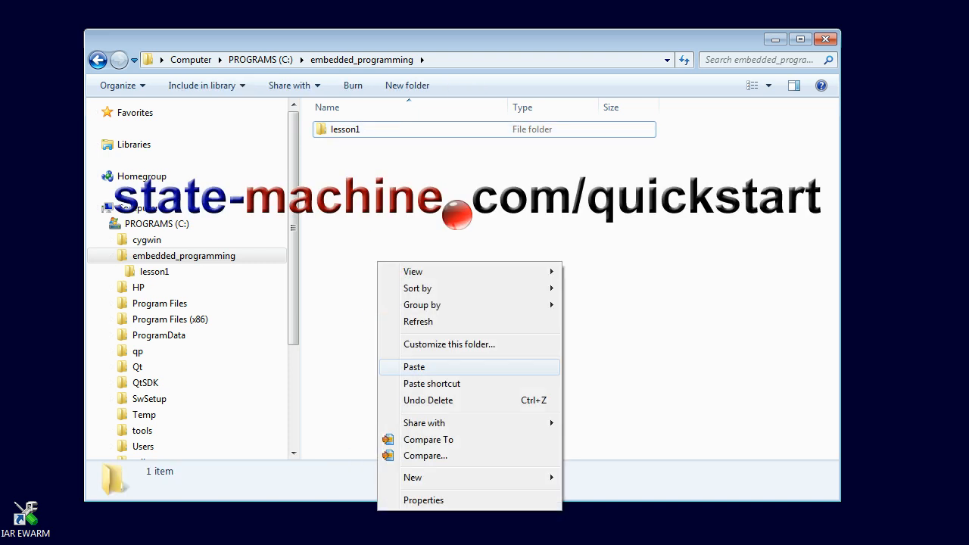
left_click(415, 367)
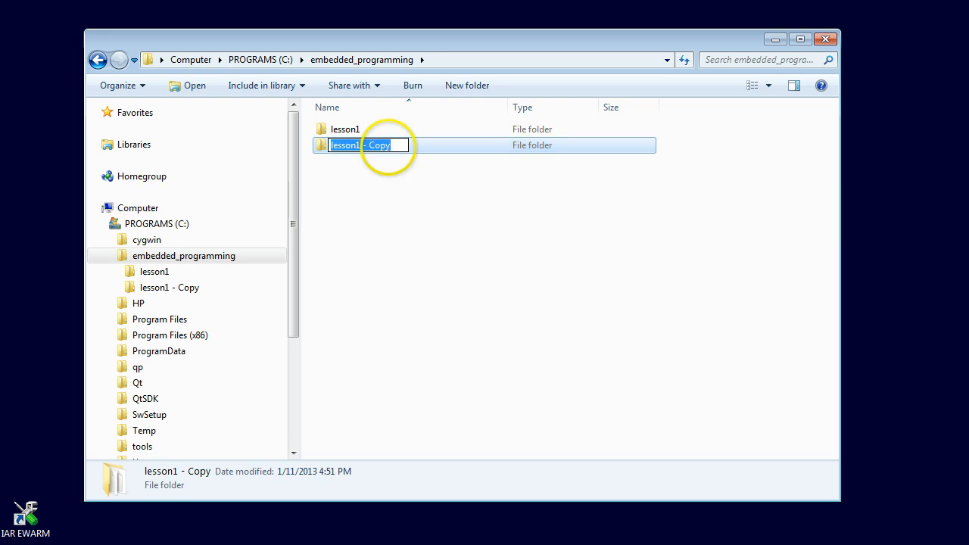
type("lesson2")
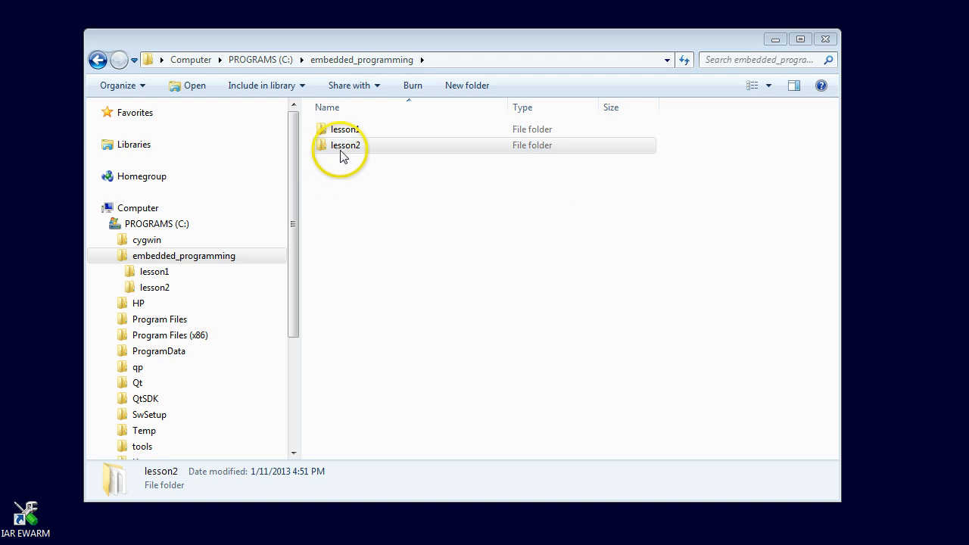
Open the lesson2 project and confirm its Debugger driver is Simulator in Project Options
double_click(345, 145)
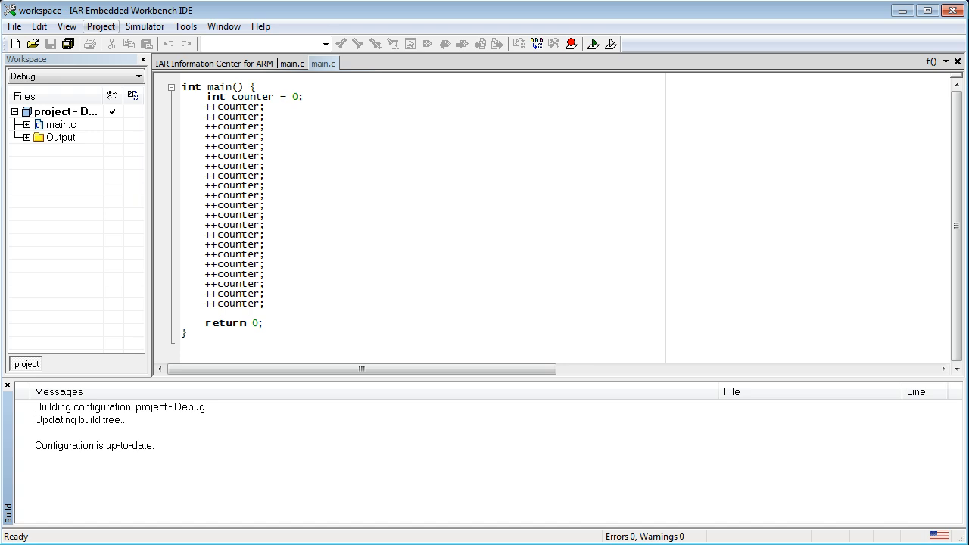
left_click(100, 26)
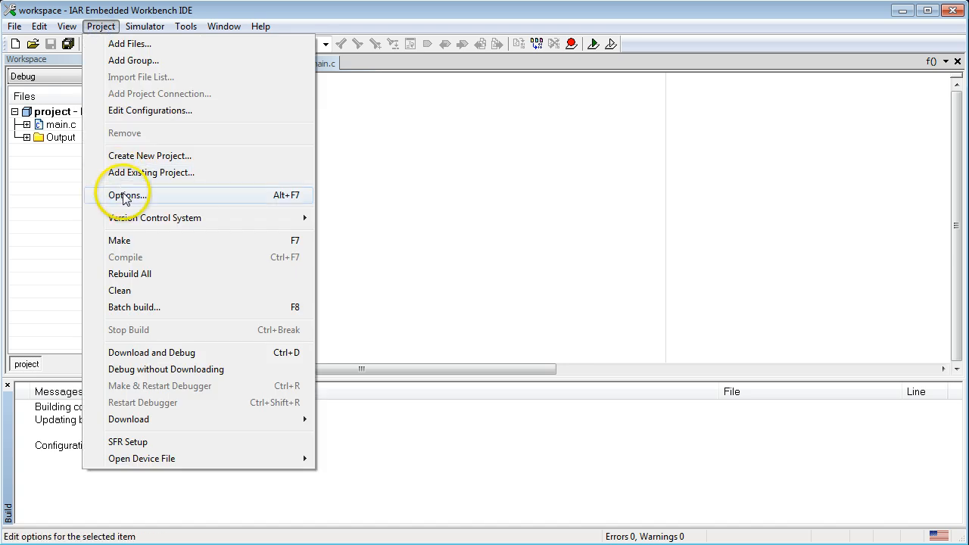
left_click(127, 194)
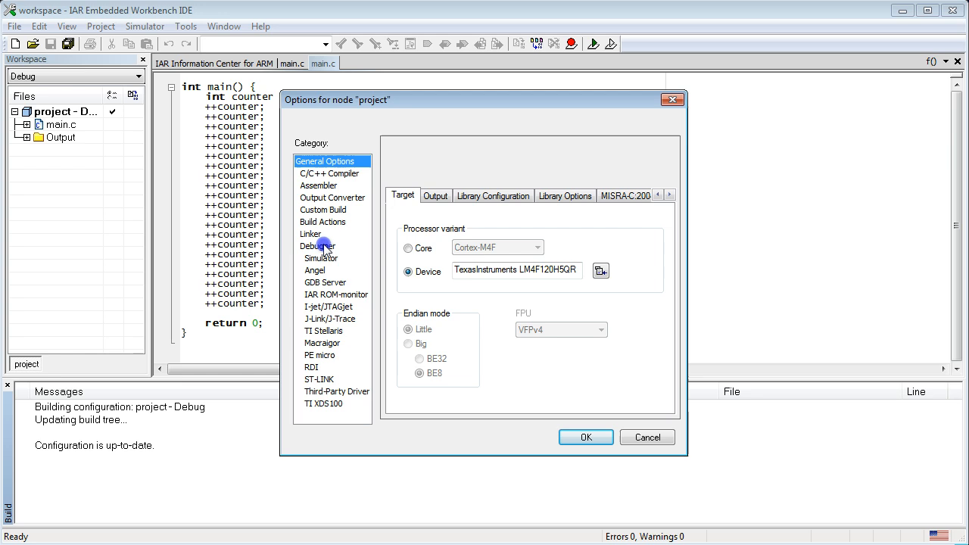
left_click(318, 246)
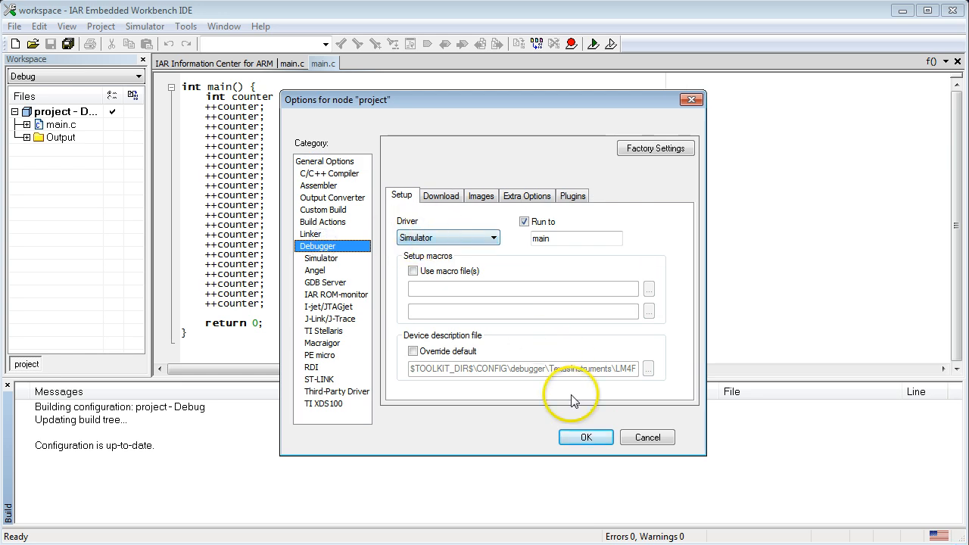
left_click(585, 436)
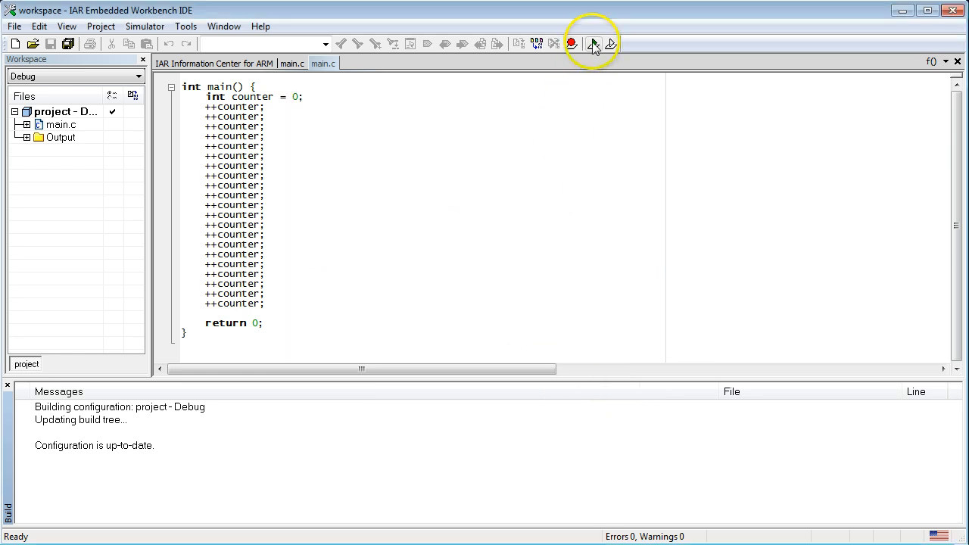
left_click(573, 43)
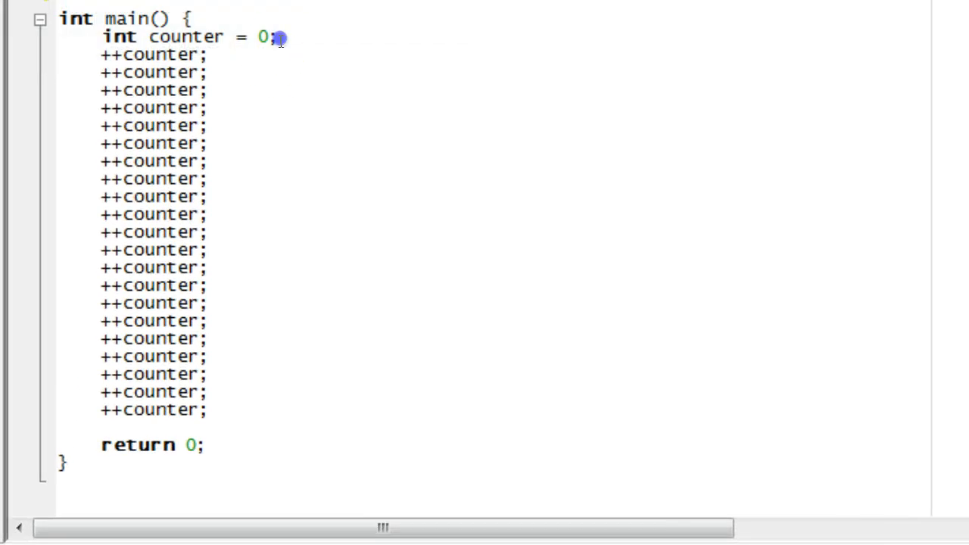
Write the loop header while (counter < 21) { around the counter increment
type("w")
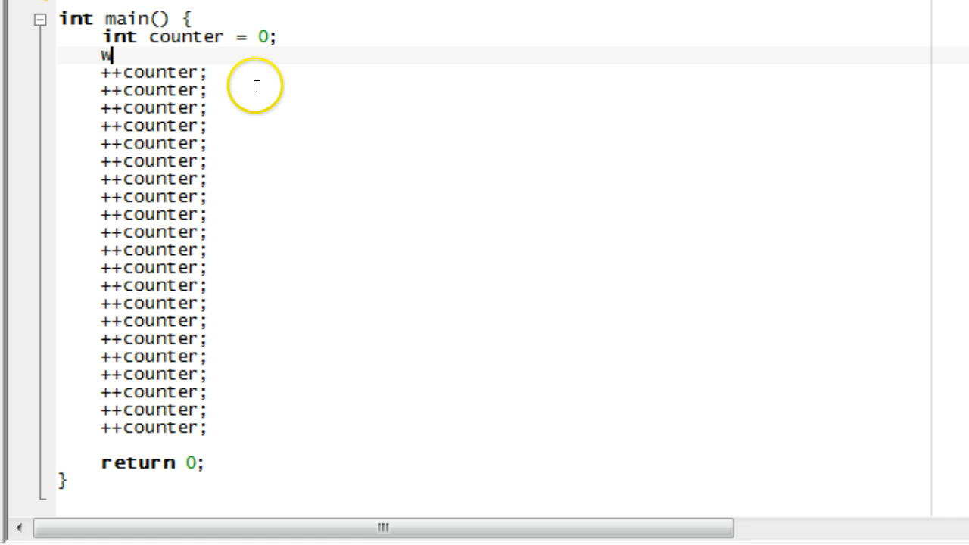
type("hile (c")
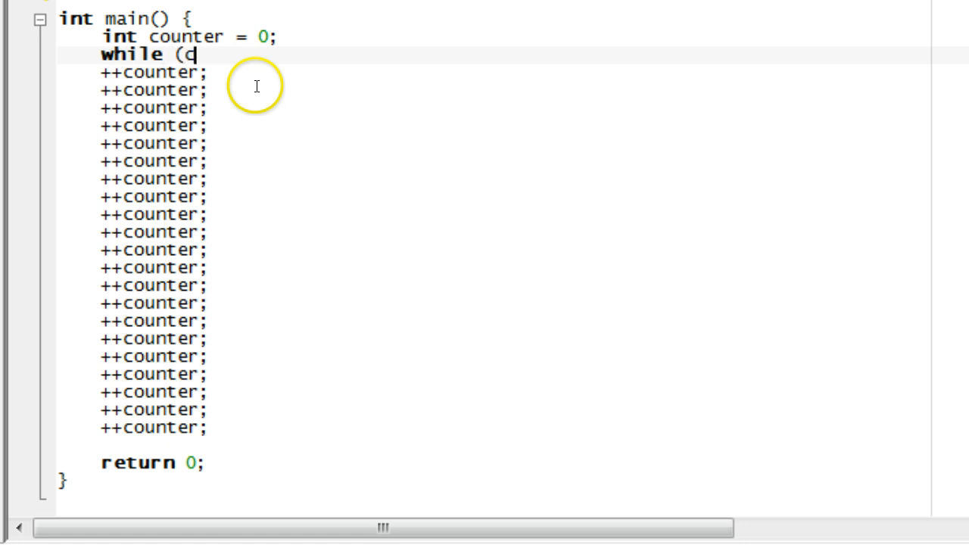
type("ounter <")
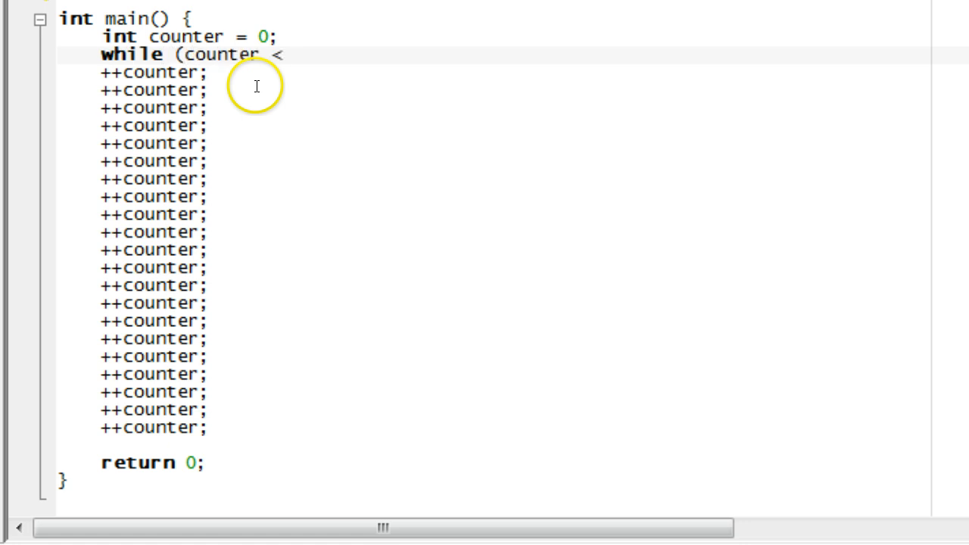
type("21) {")
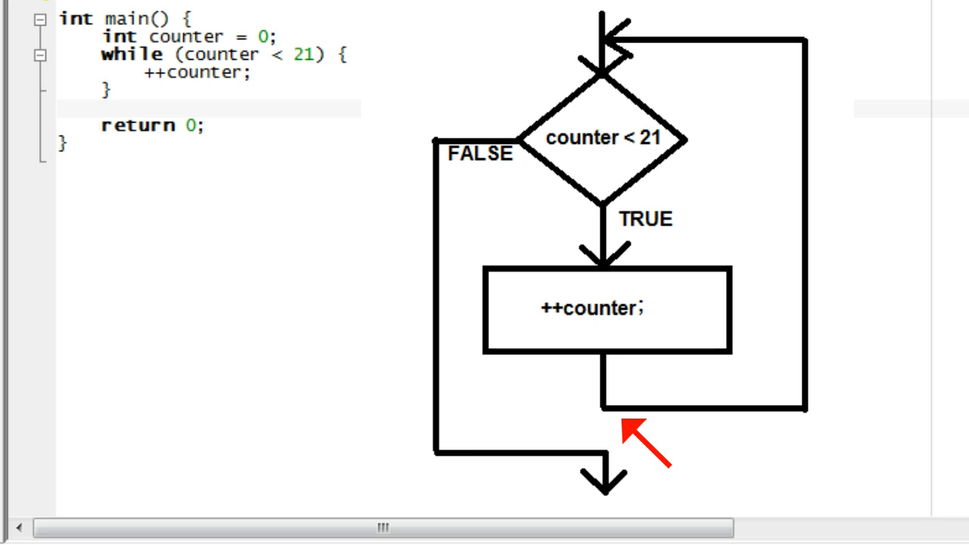
mouse_move(636, 99)
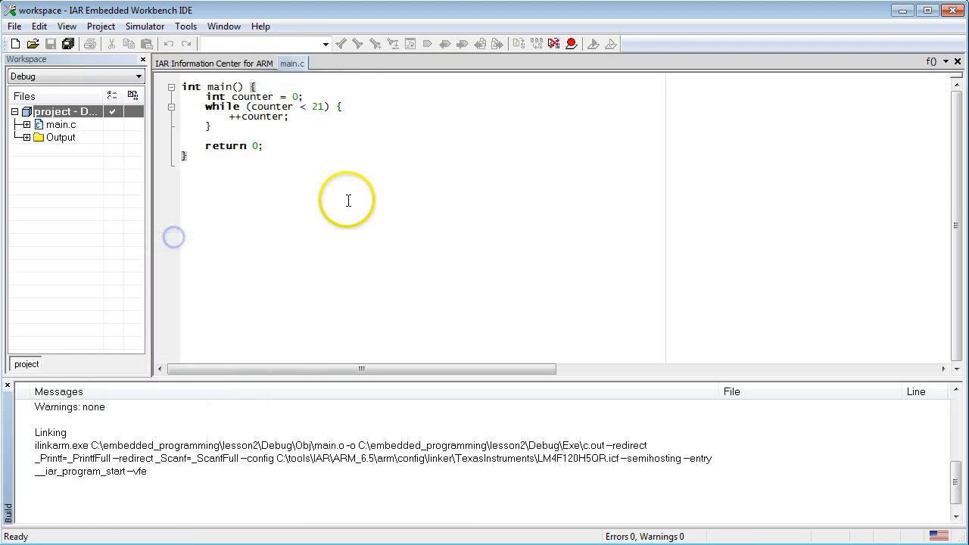
Start a Download and Debug session on the program
left_click(593, 42)
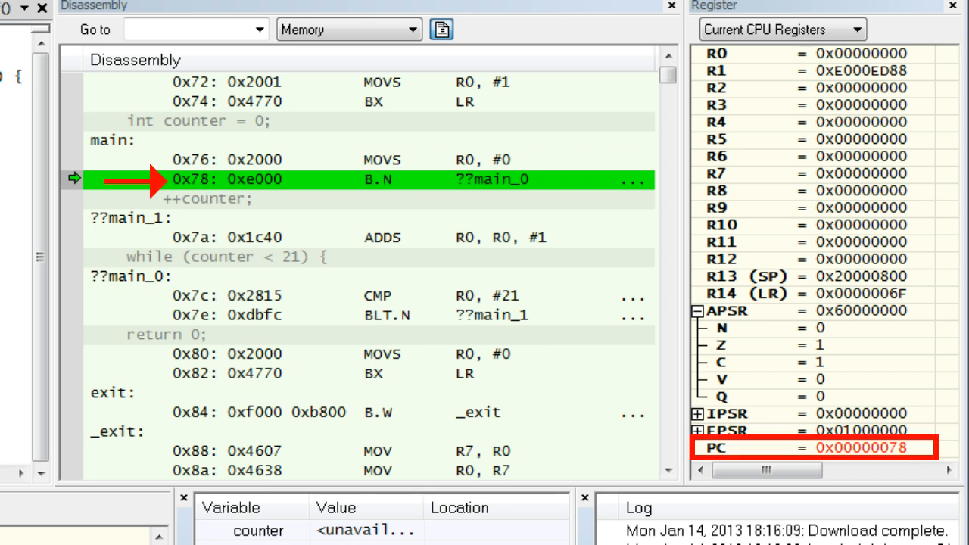
Single-step one instruction in the debugger toward the loop branch
key("F10")
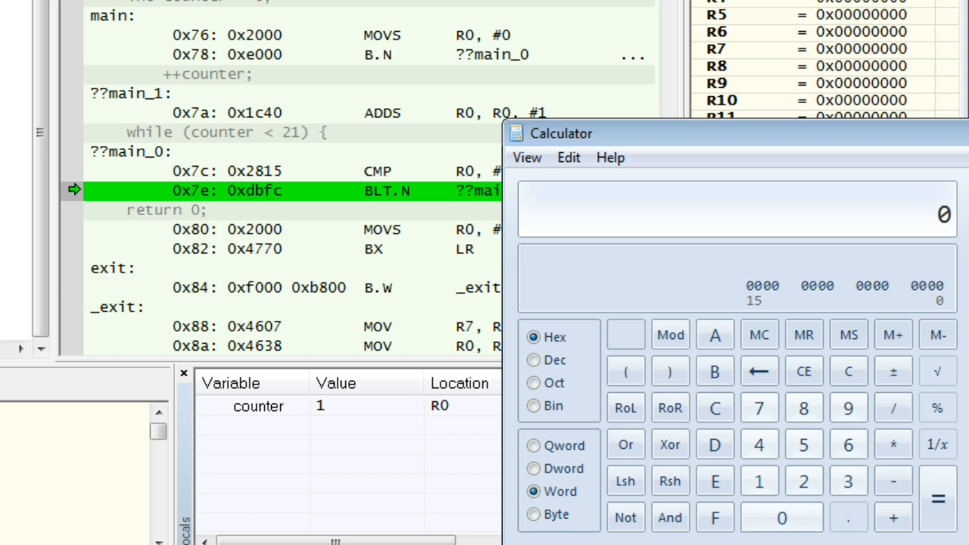
Enter hex 7E minus in Calculator to start an address subtraction
left_click(760, 407)
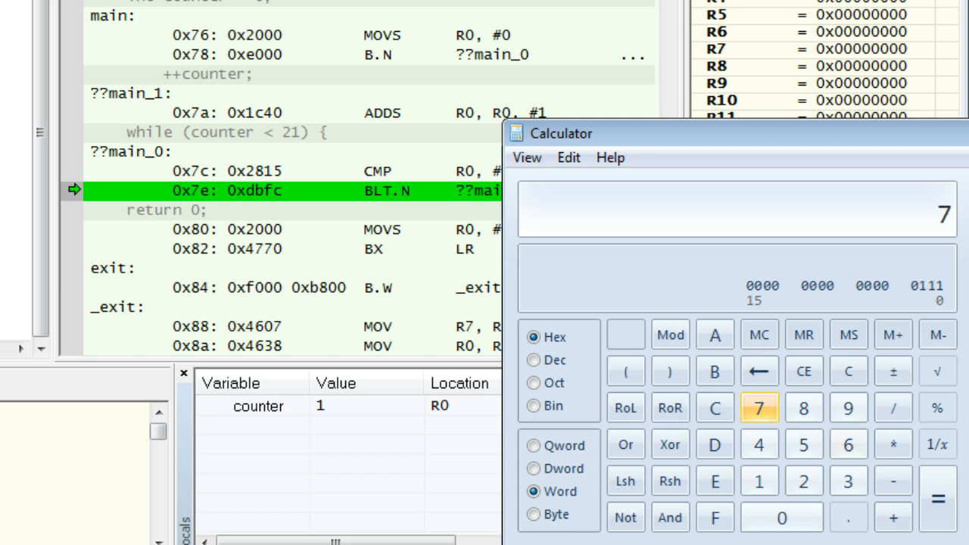
left_click(715, 481)
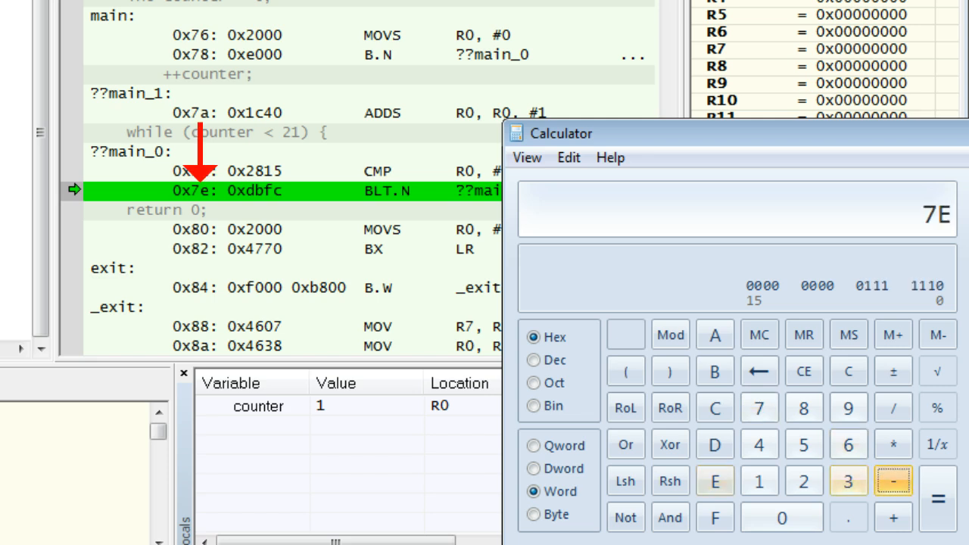
left_click(939, 498)
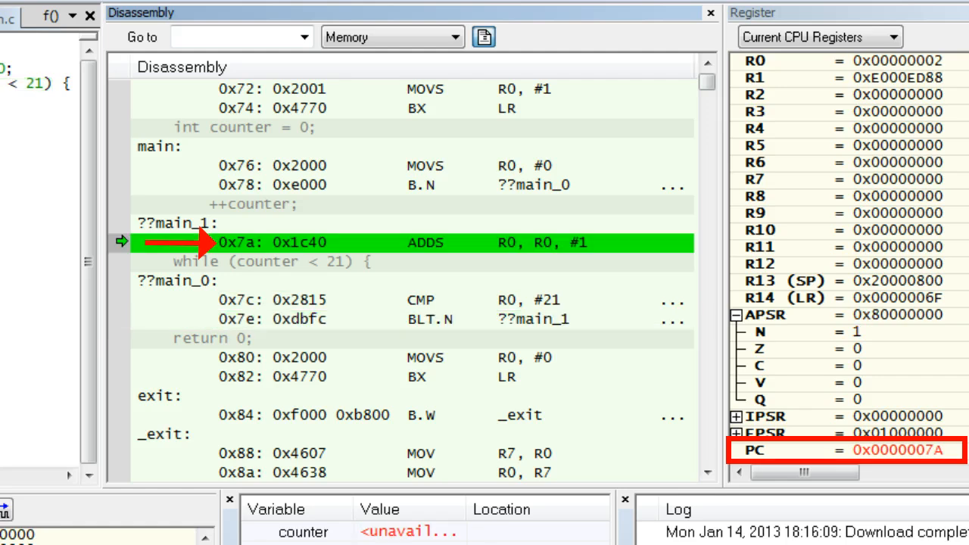
Step through the remaining loop instructions and end the debugging session
key("F10")
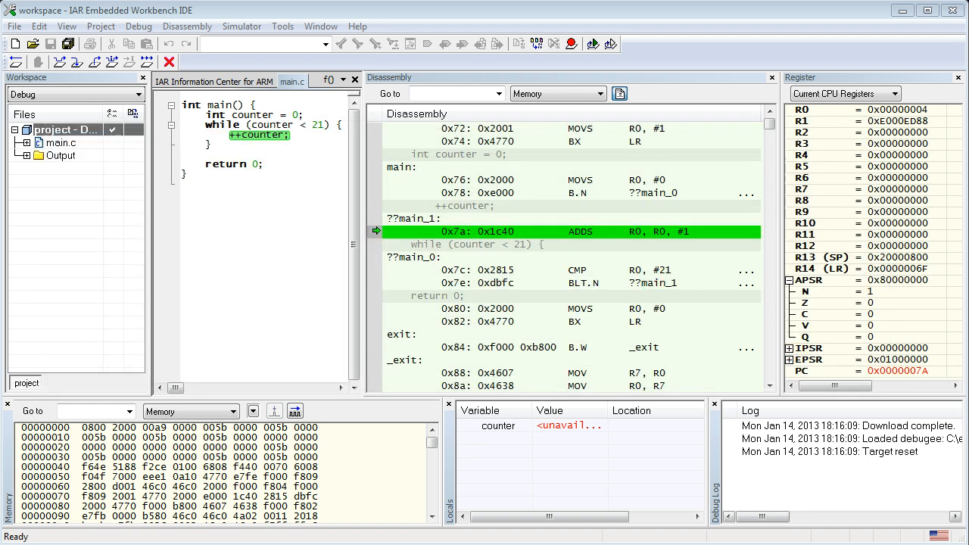
left_click(77, 63)
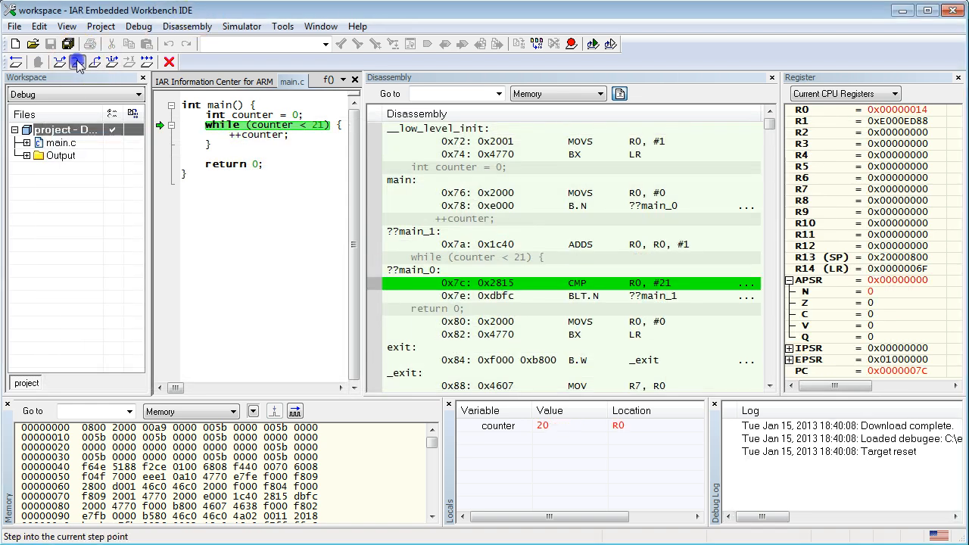
left_click(77, 62)
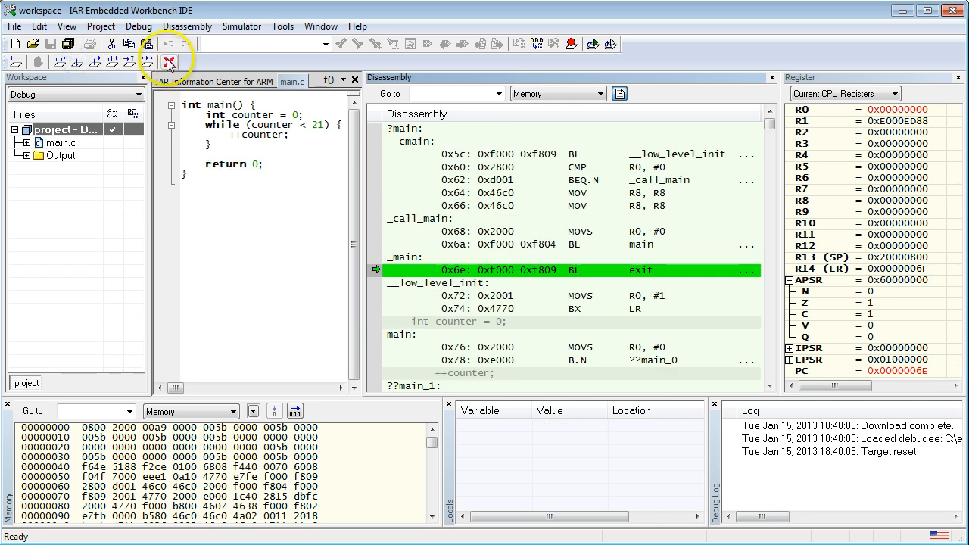
left_click(169, 62)
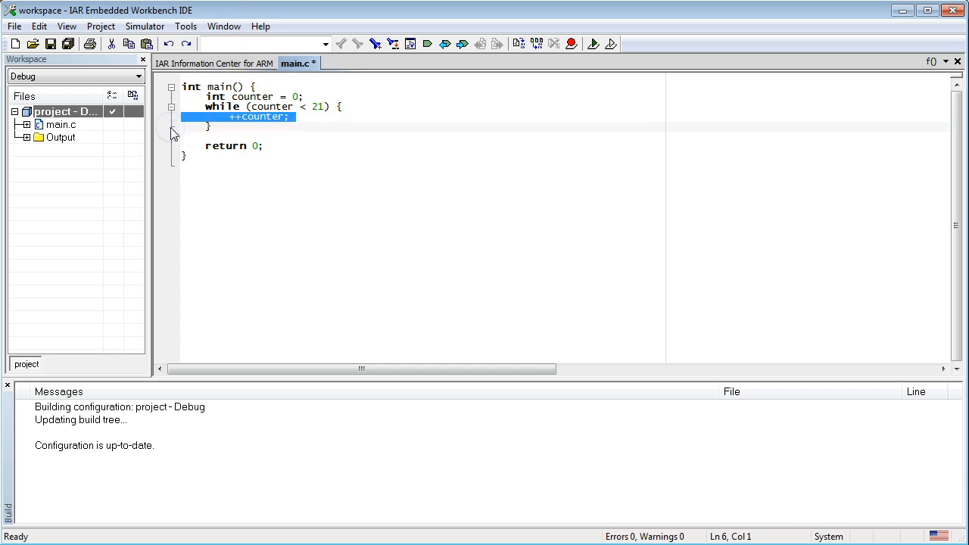
Add a second ++counter; in the loop, adjust the limit, and start debugging the rebuilt program
left_click(182, 127)
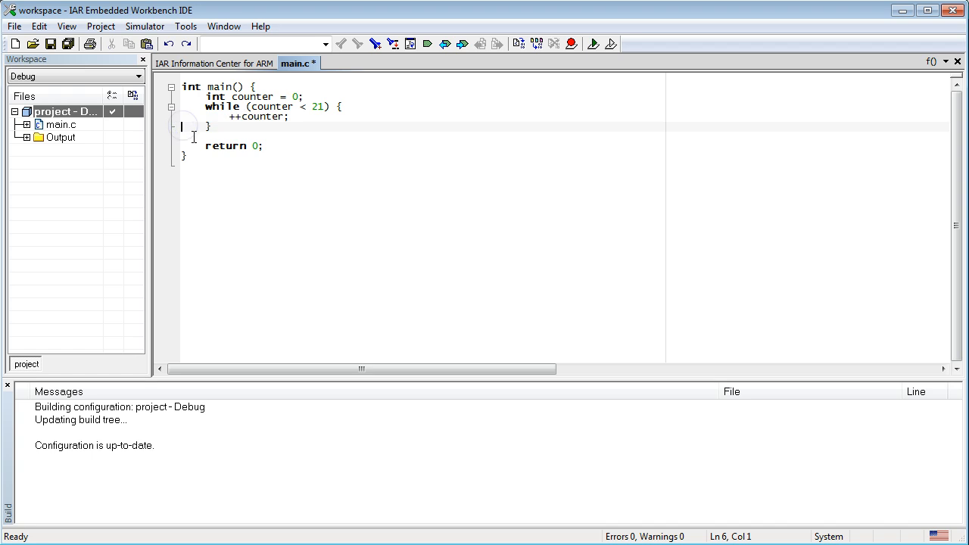
type("++counter;")
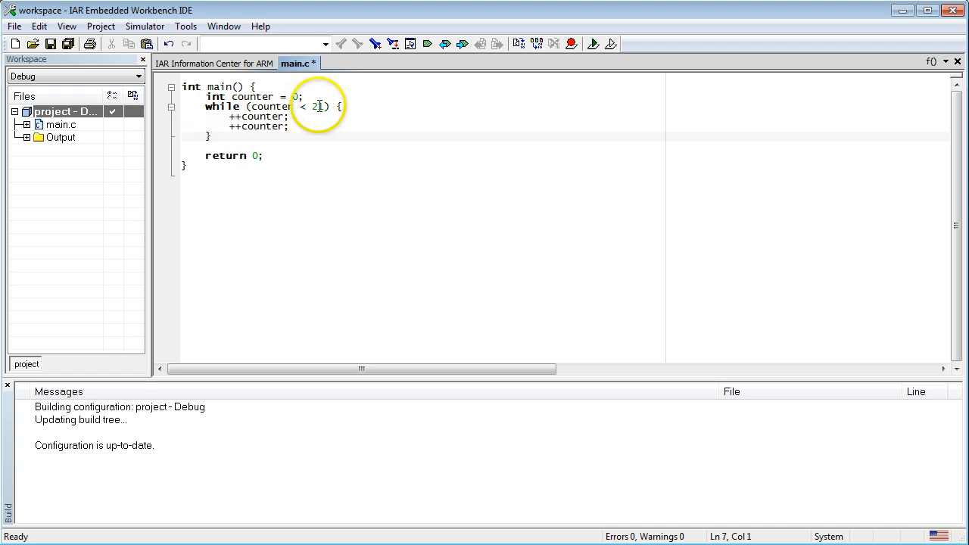
type("1")
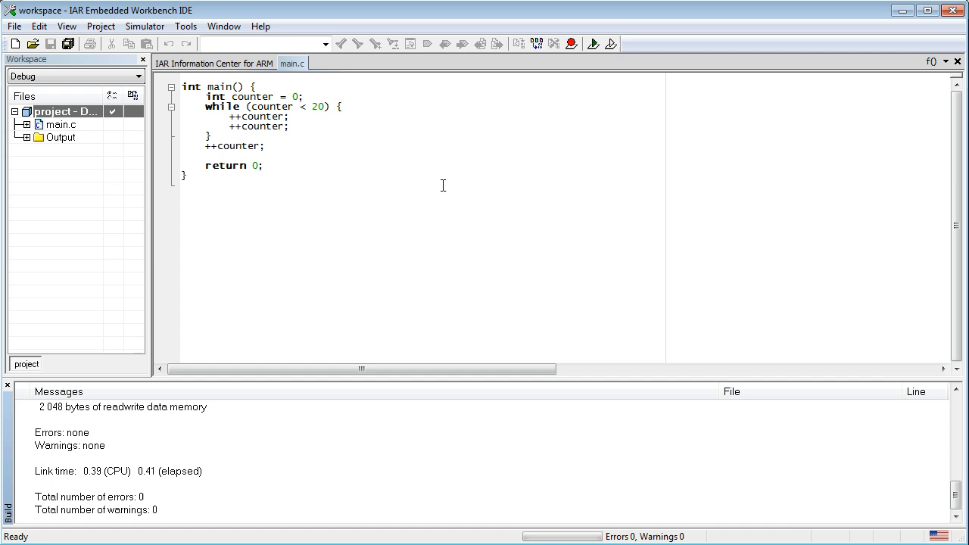
left_click(594, 42)
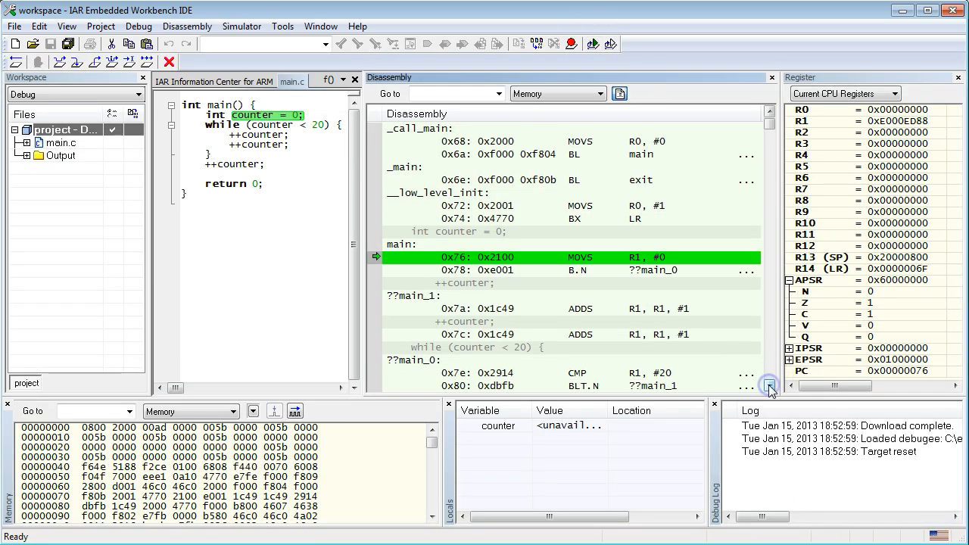
Step the debugger instruction by instruction into the loop's first increment
left_click(770, 386)
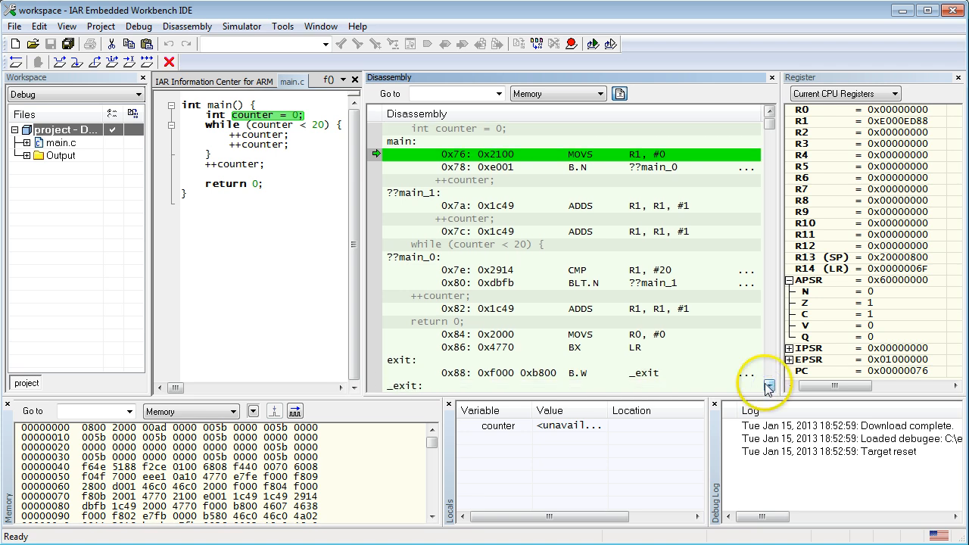
left_click(75, 62)
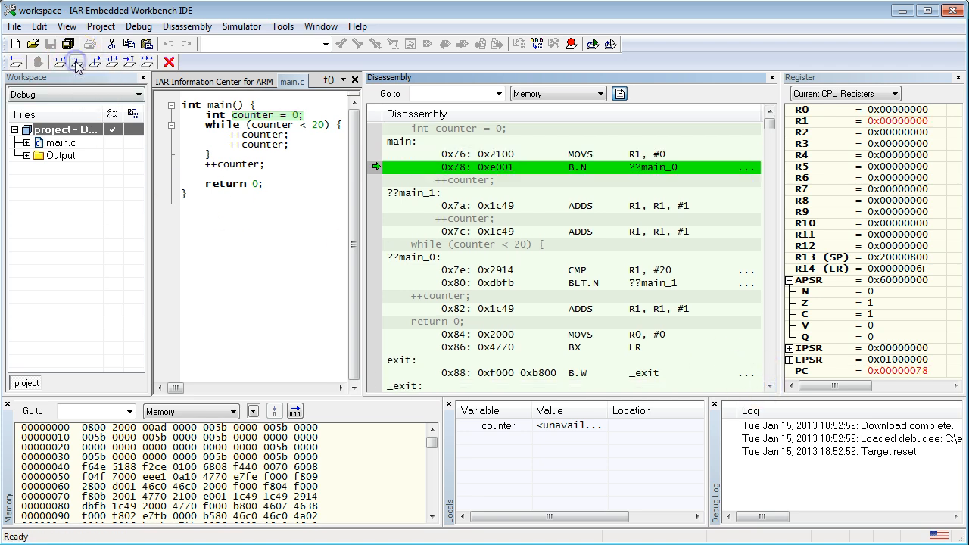
left_click(76, 64)
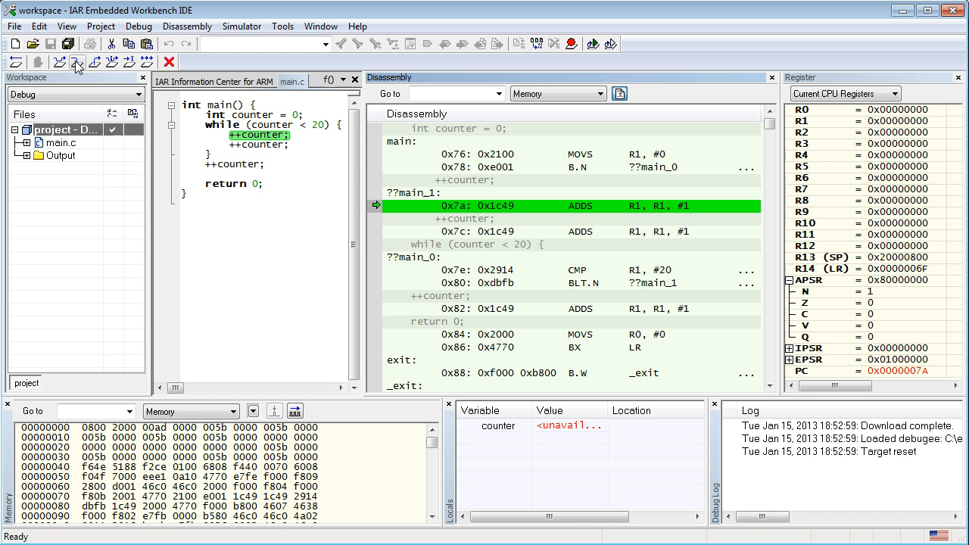
left_click(75, 62)
type("if ")
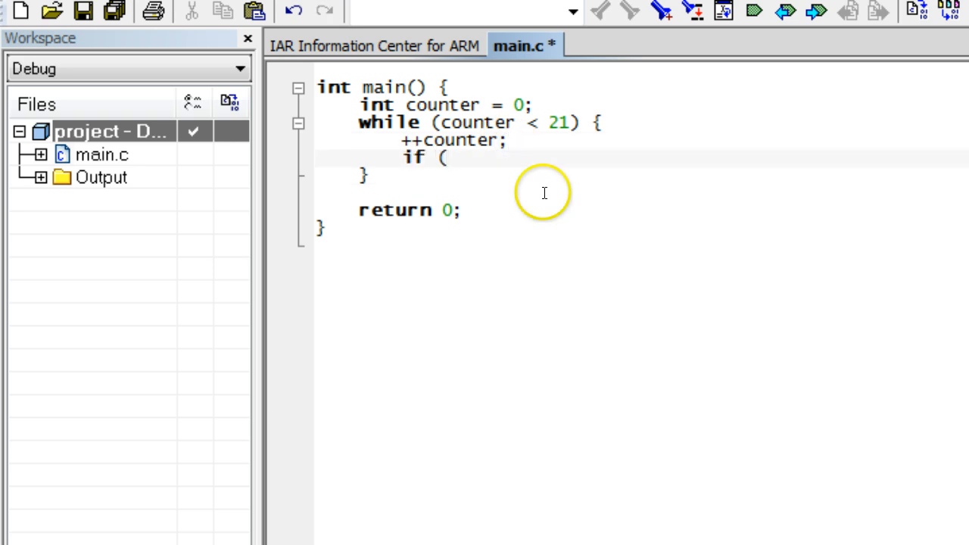
Write if ((counter & 1) != 0) { with the comment 'do something when the counter is odd'
type("(counter")
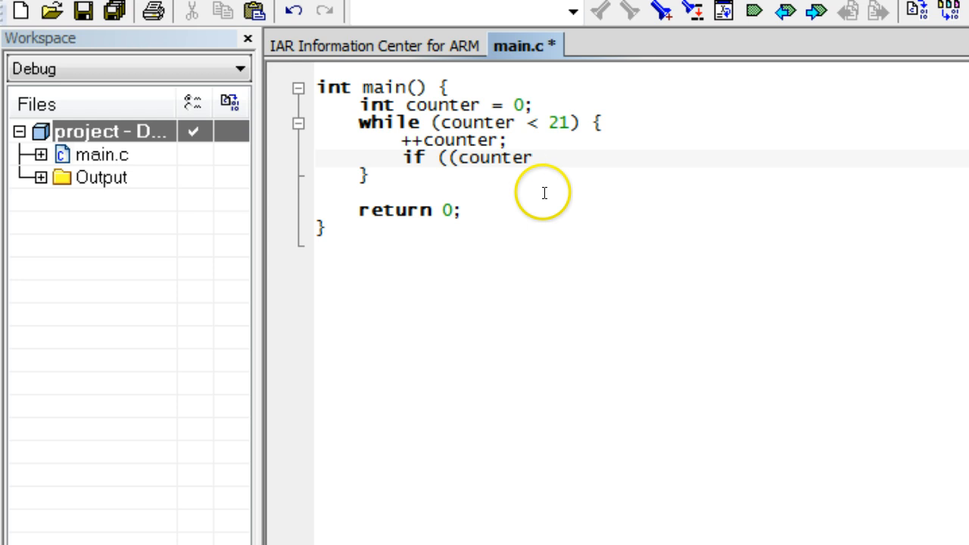
type("& 1)")
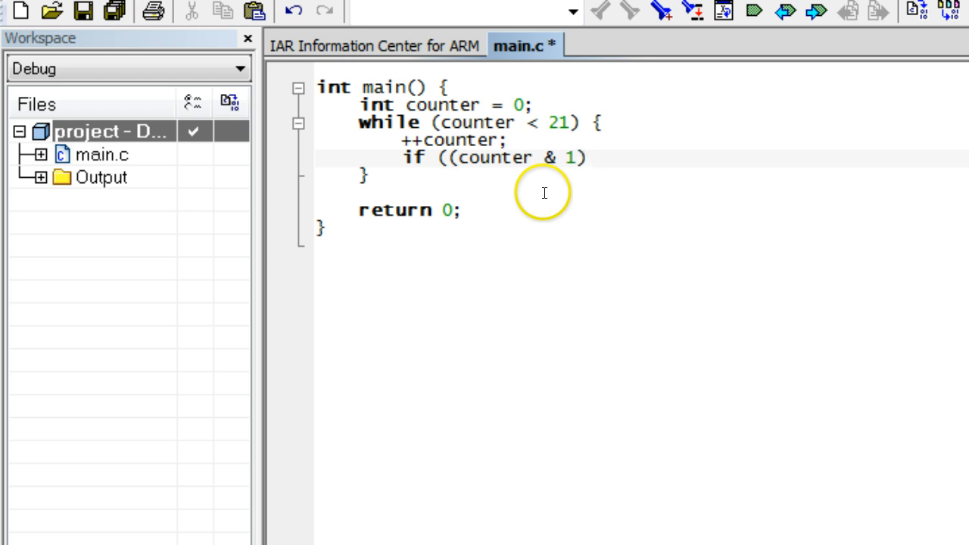
type("!= 0) {")
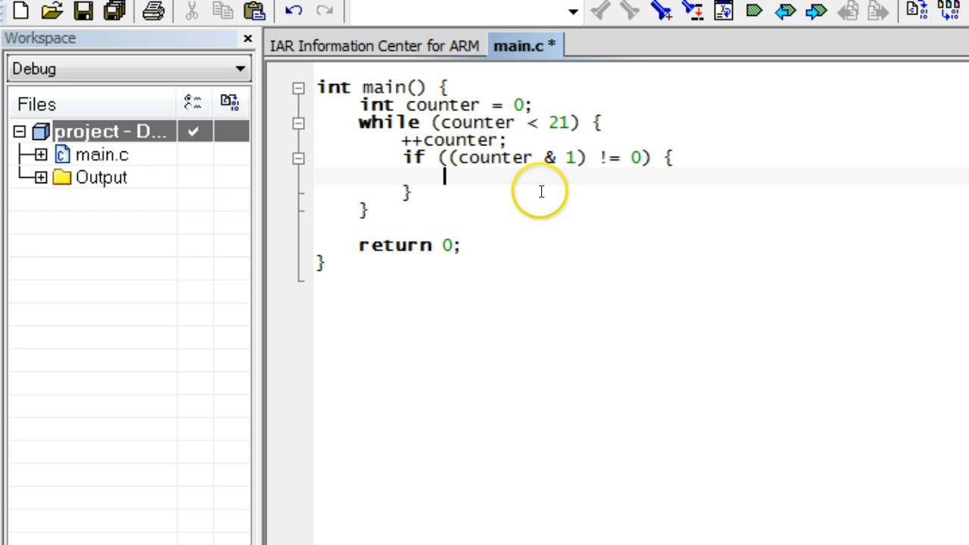
type("/*")
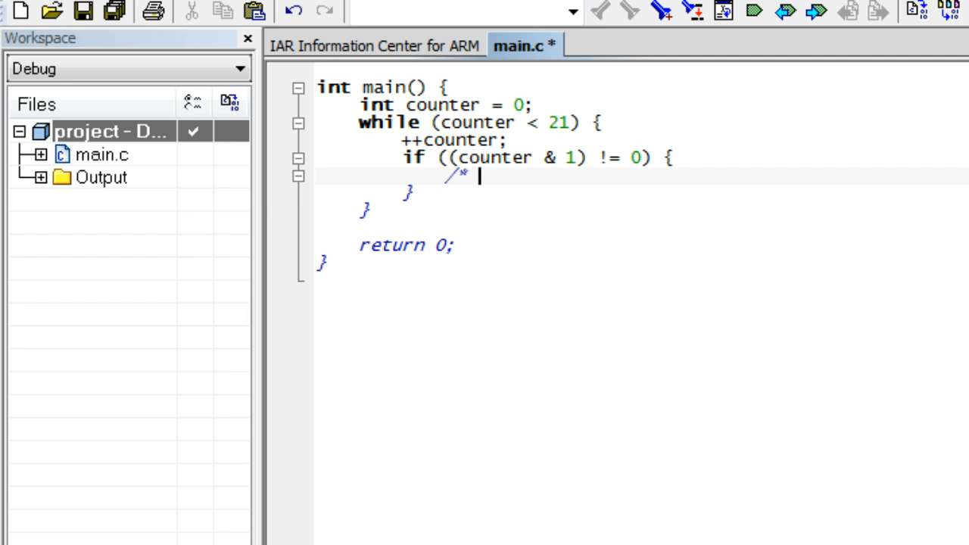
type("do something when the counter is odd */")
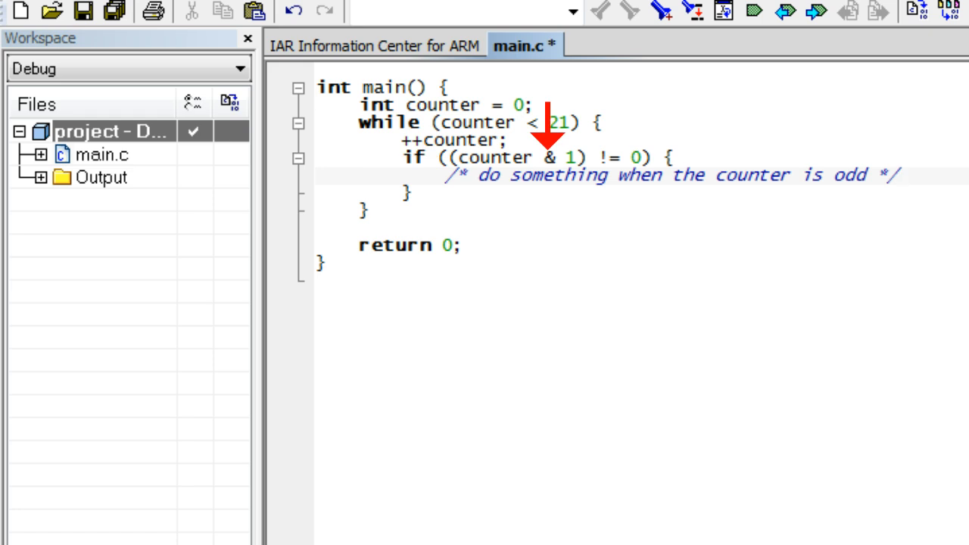
Place the insertion point after the if block's closing brace and save main.c
left_click(83, 10)
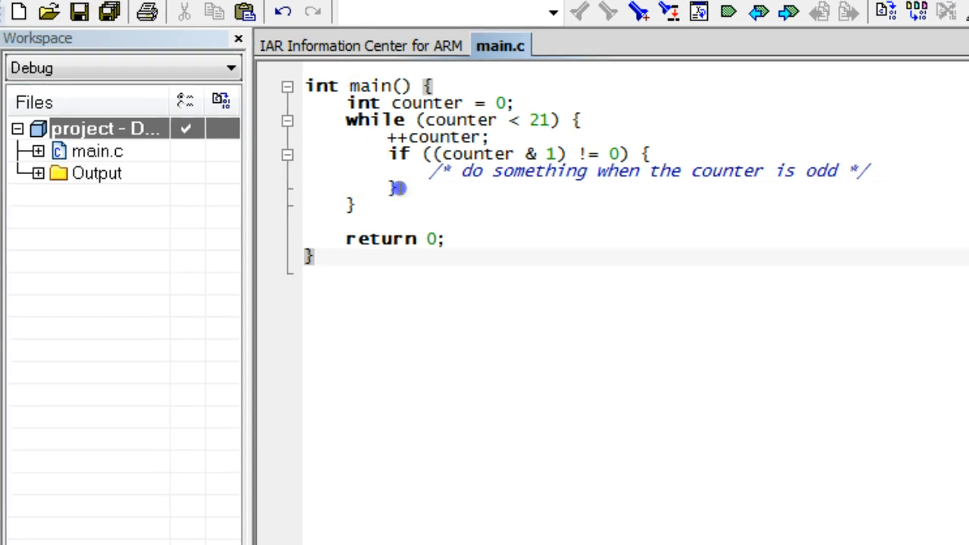
Add an else block with the comment '/* do something when the counter is' after the if
type("else")
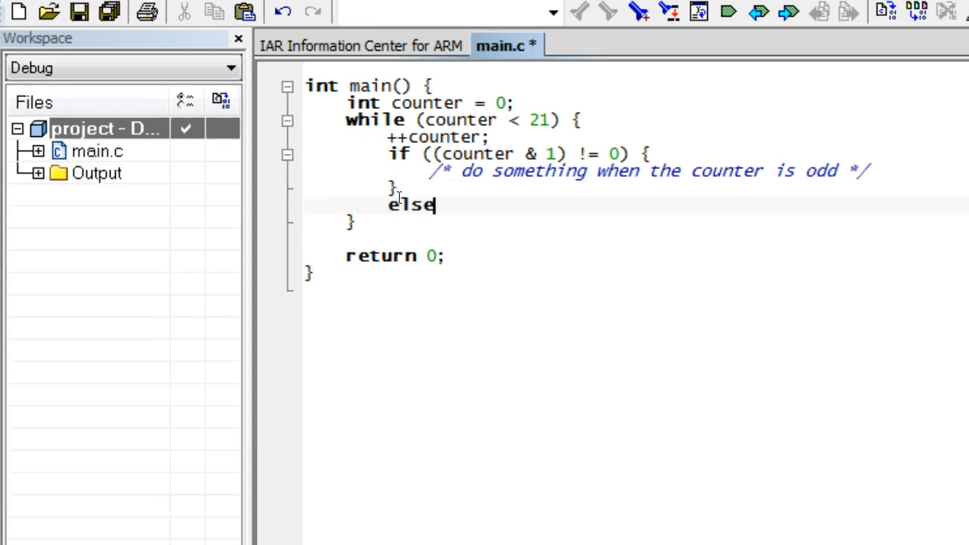
type("{")
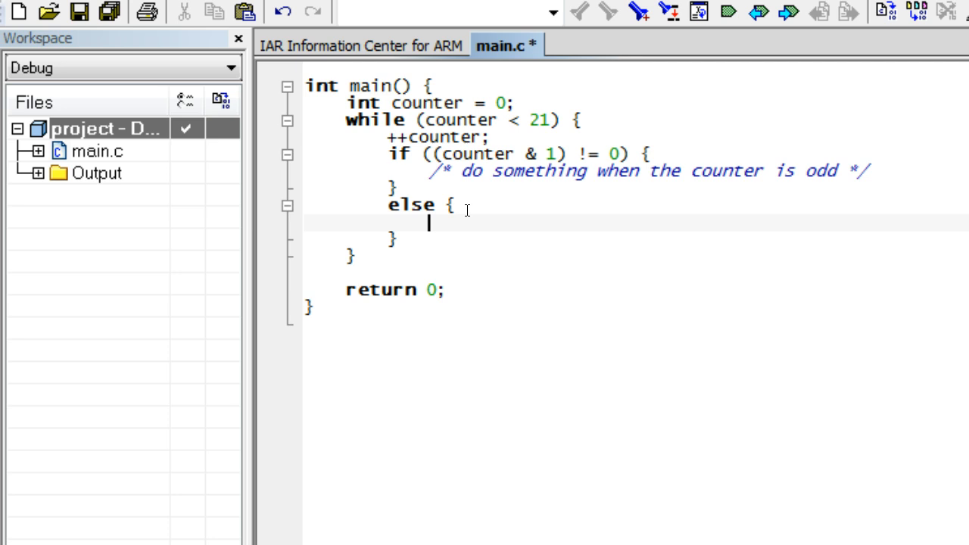
type("/* do som")
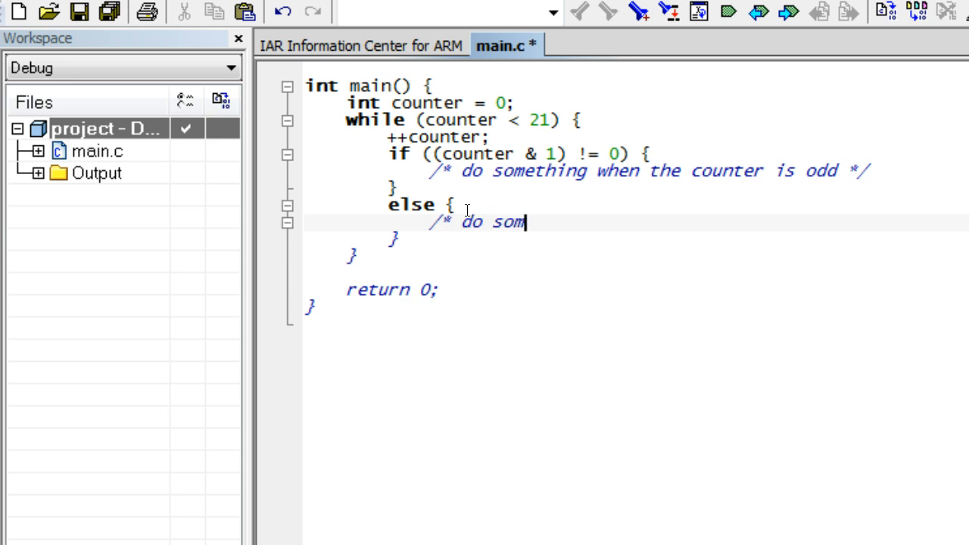
type("ething when the")
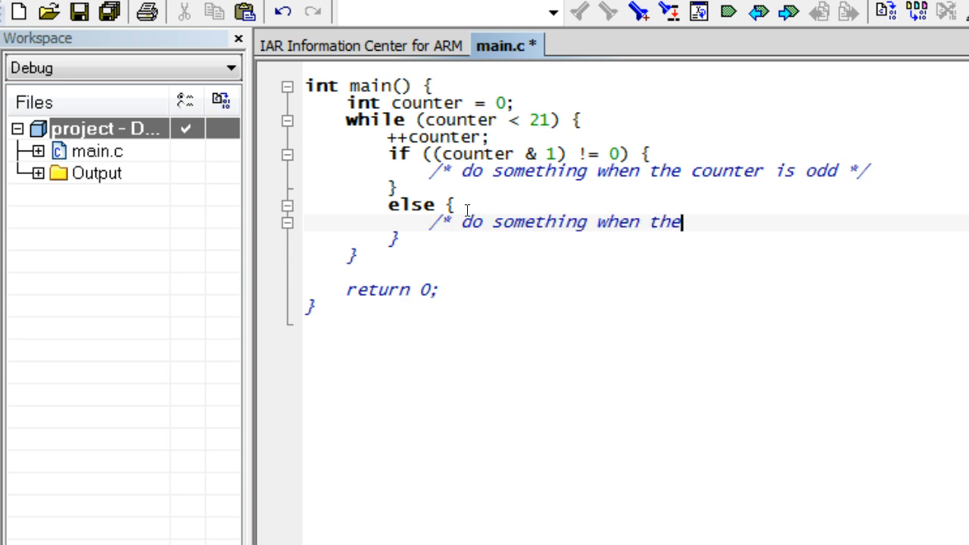
type("counter is")
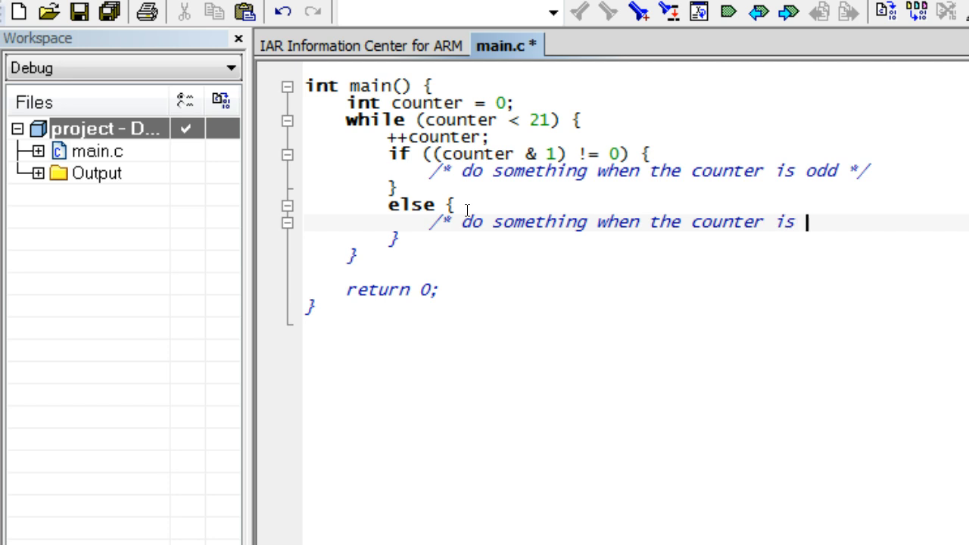